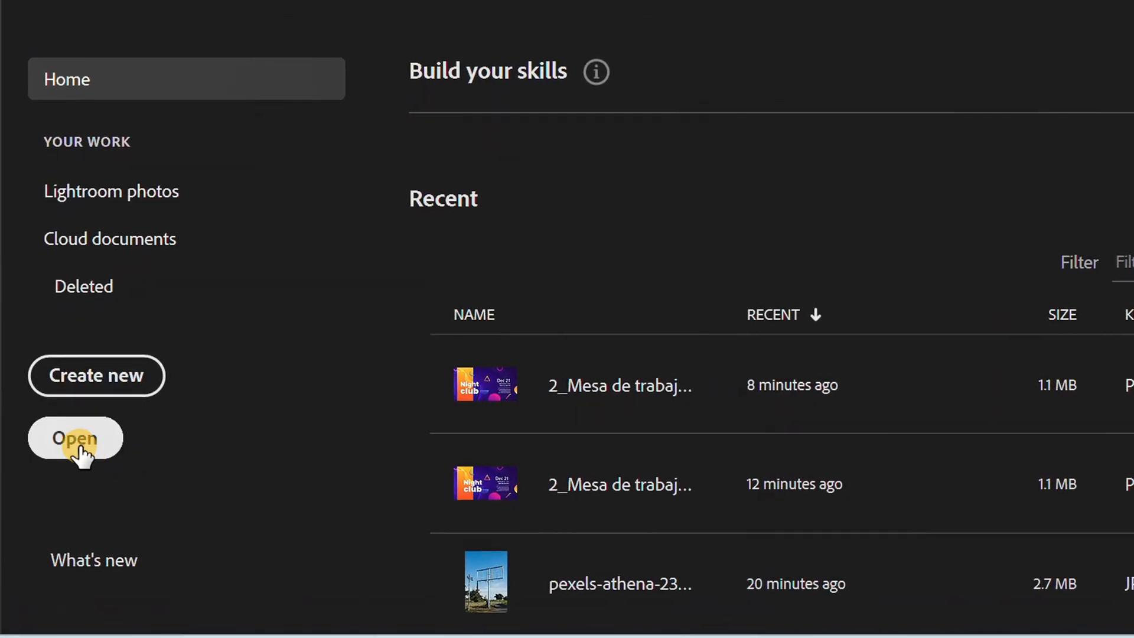
Step: Open the billboard photo pexels-athena-2371910 from the Home screen
left_click(76, 437)
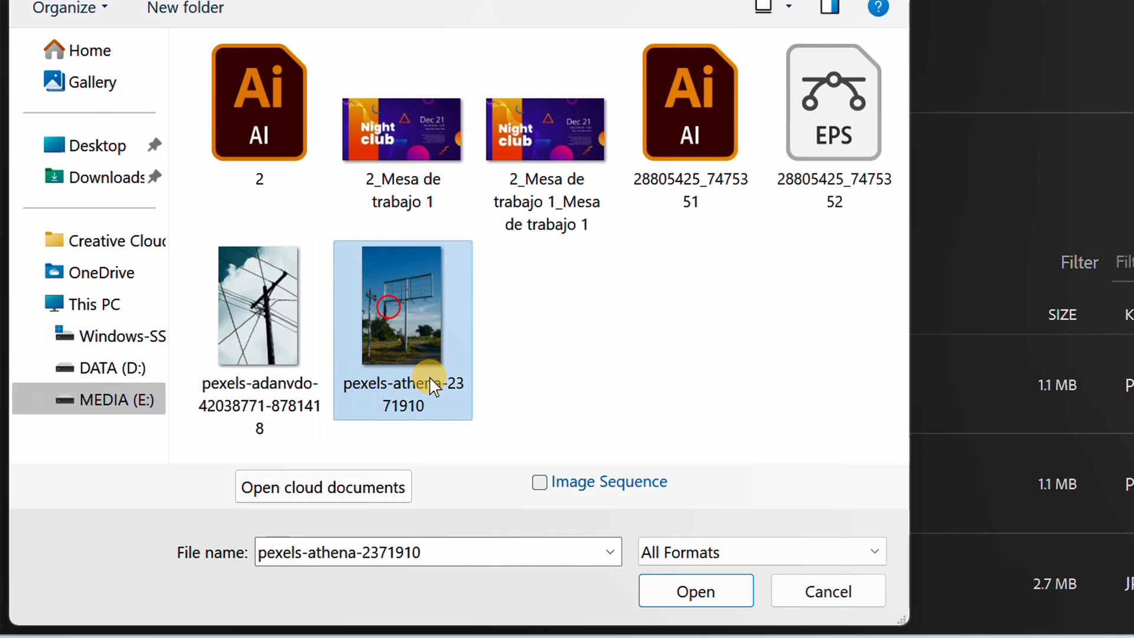
left_click(693, 590)
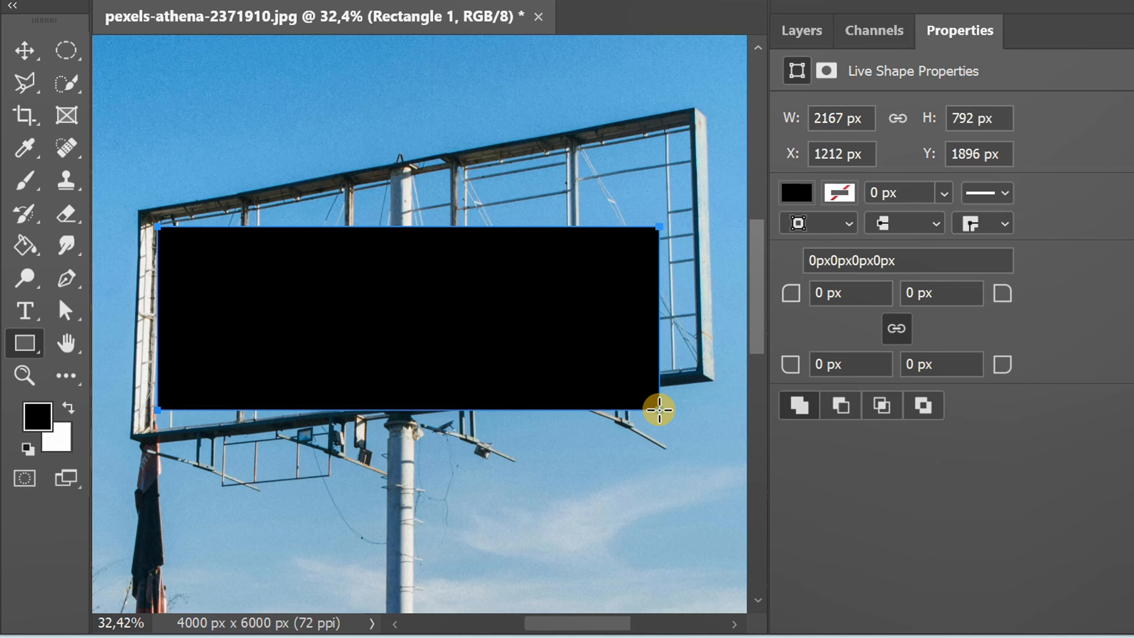
Step: Fill the rectangle covering the billboard with white from the options bar swatches
left_click(279, 53)
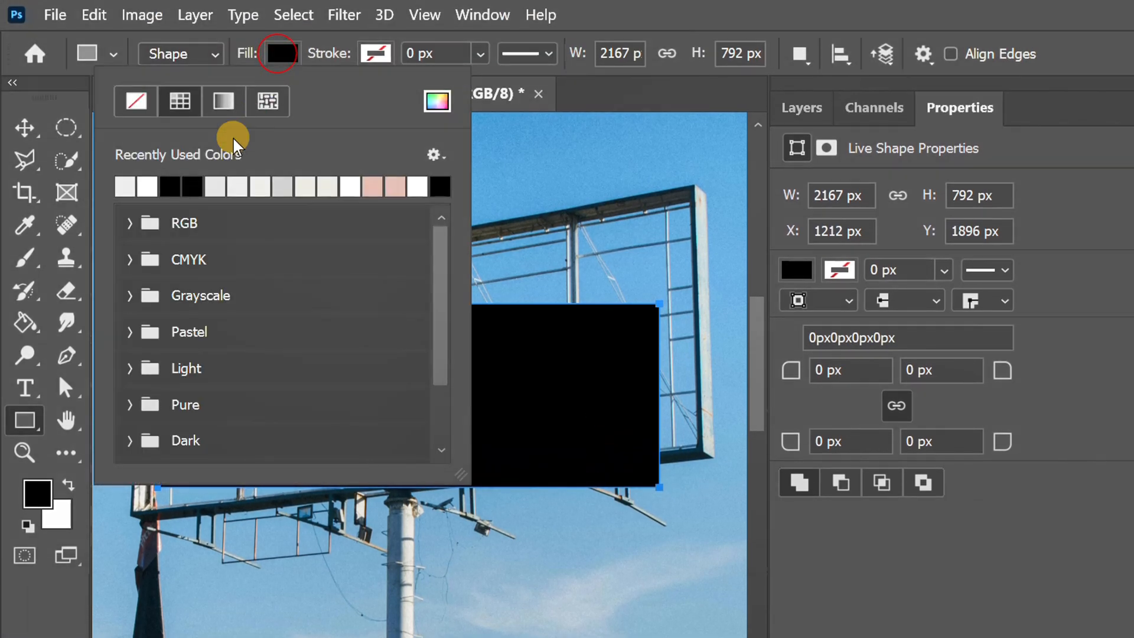
left_click(124, 186)
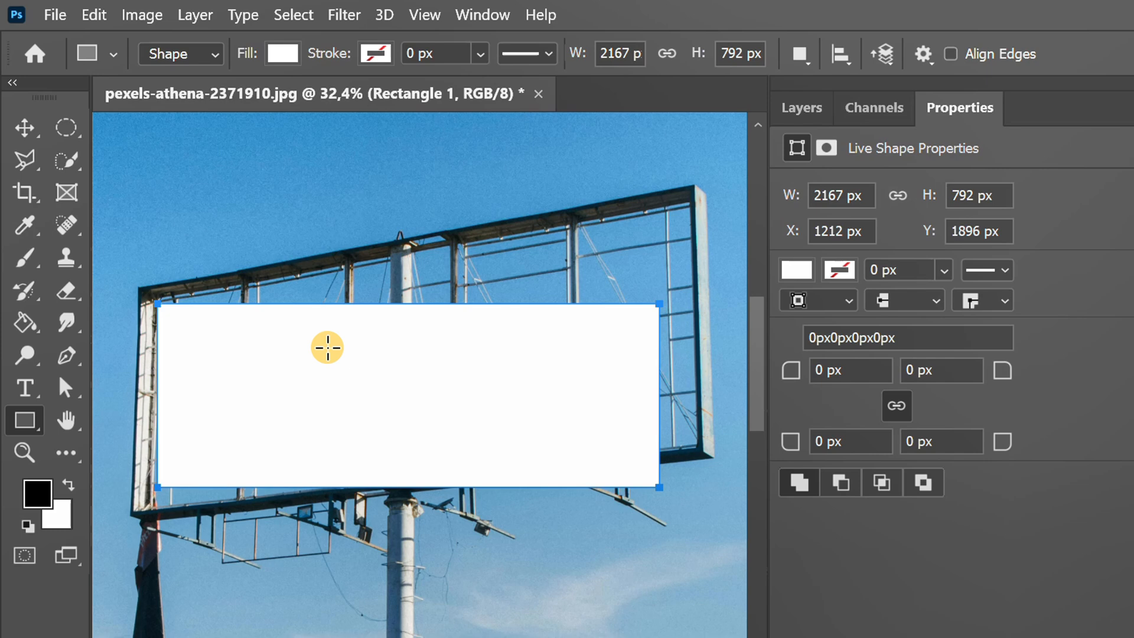
Step: Distort the white rectangle's corners onto the billboard's corners and commit the transform
left_click(93, 15)
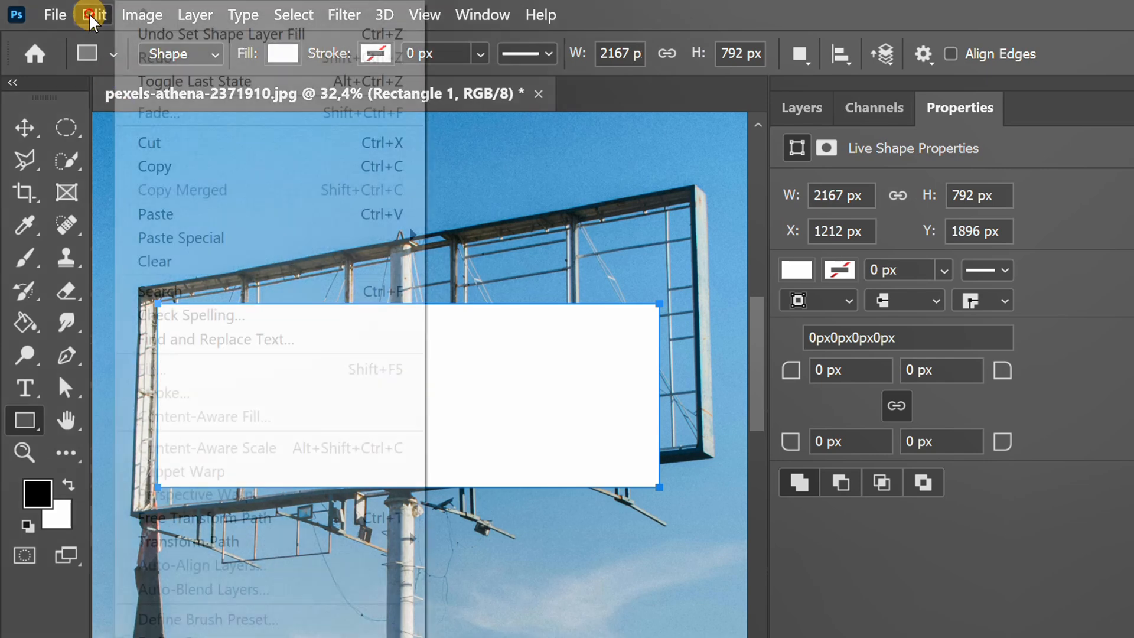
mouse_move(187, 540)
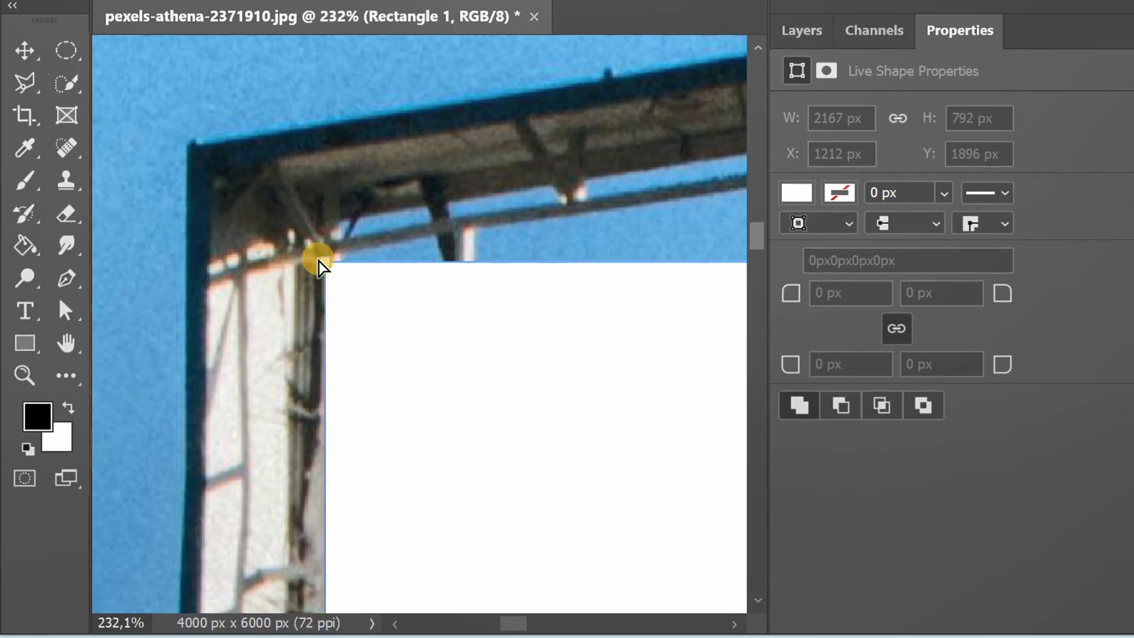
left_click_drag(318, 260, 205, 167)
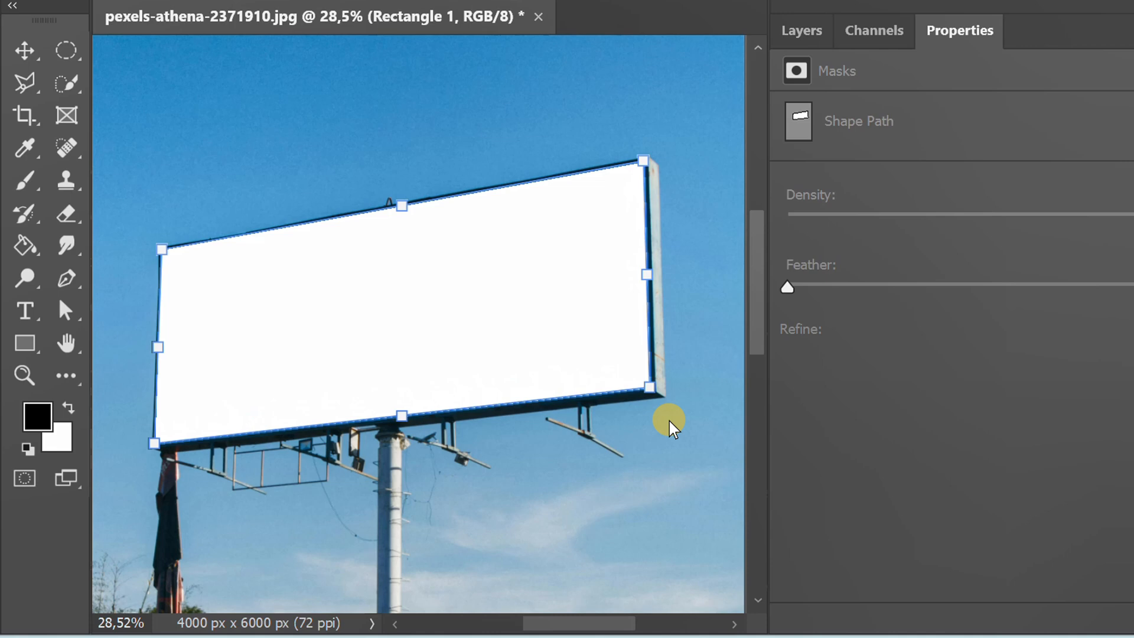
left_click(801, 31)
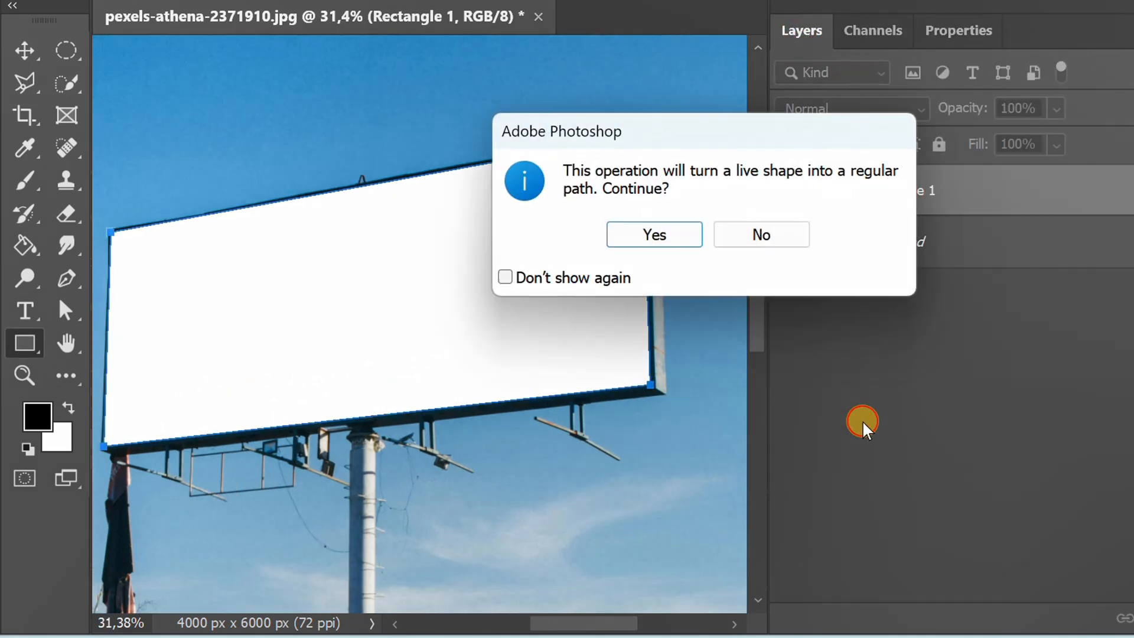
Step: Convert the live shape to a path and set its fill brightness to 90 (light grey e5e5e5)
left_click(652, 234)
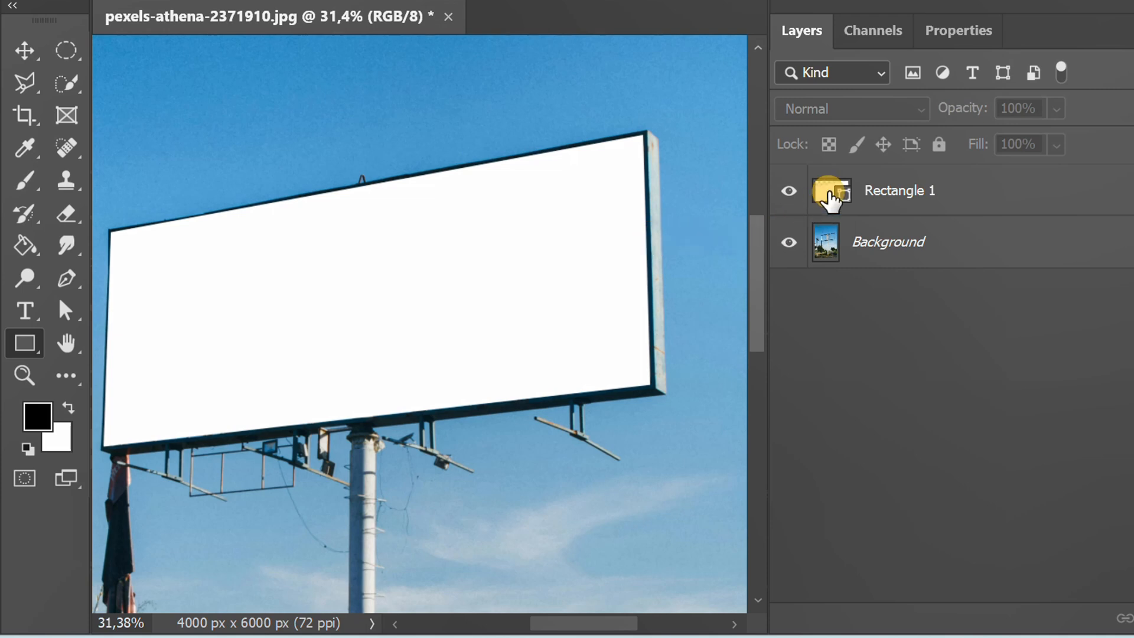
double_click(829, 190)
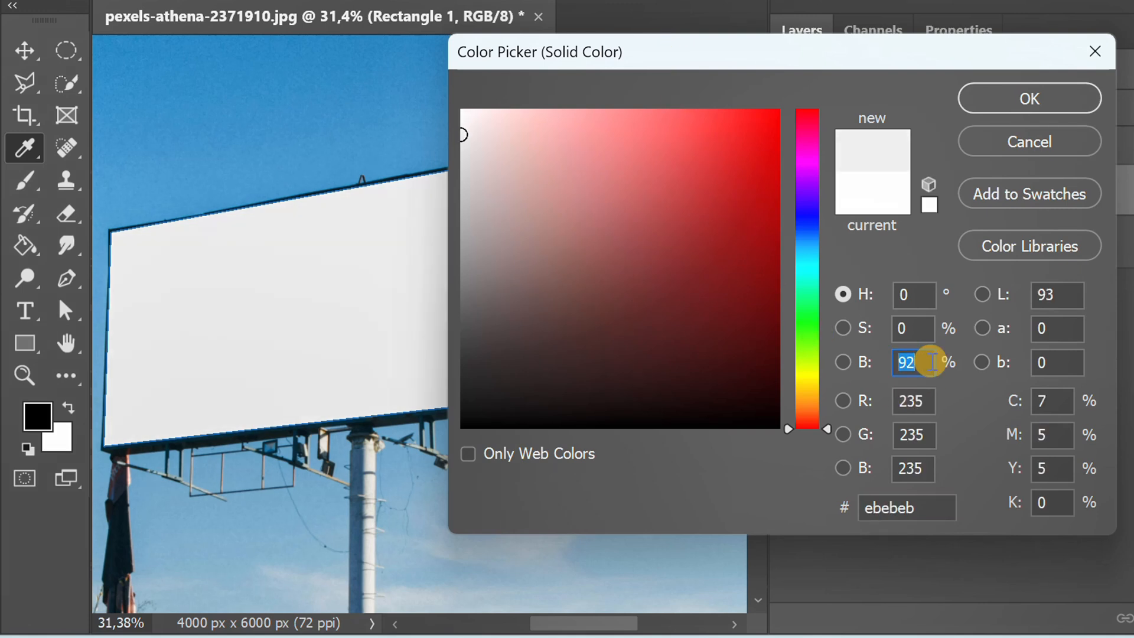
type("90")
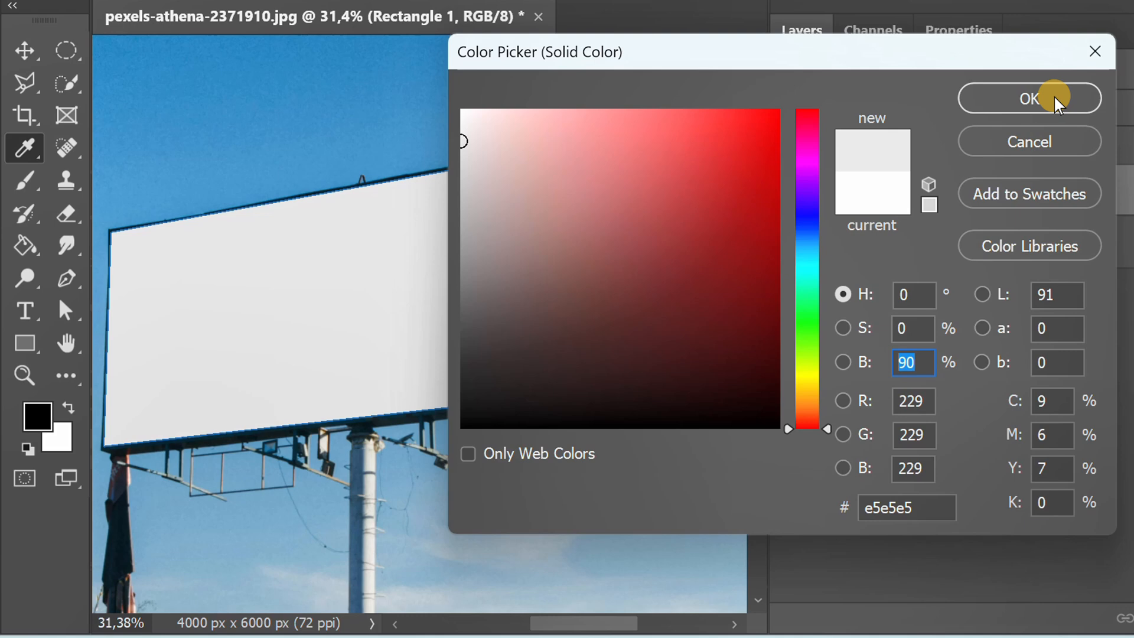
left_click(1029, 98)
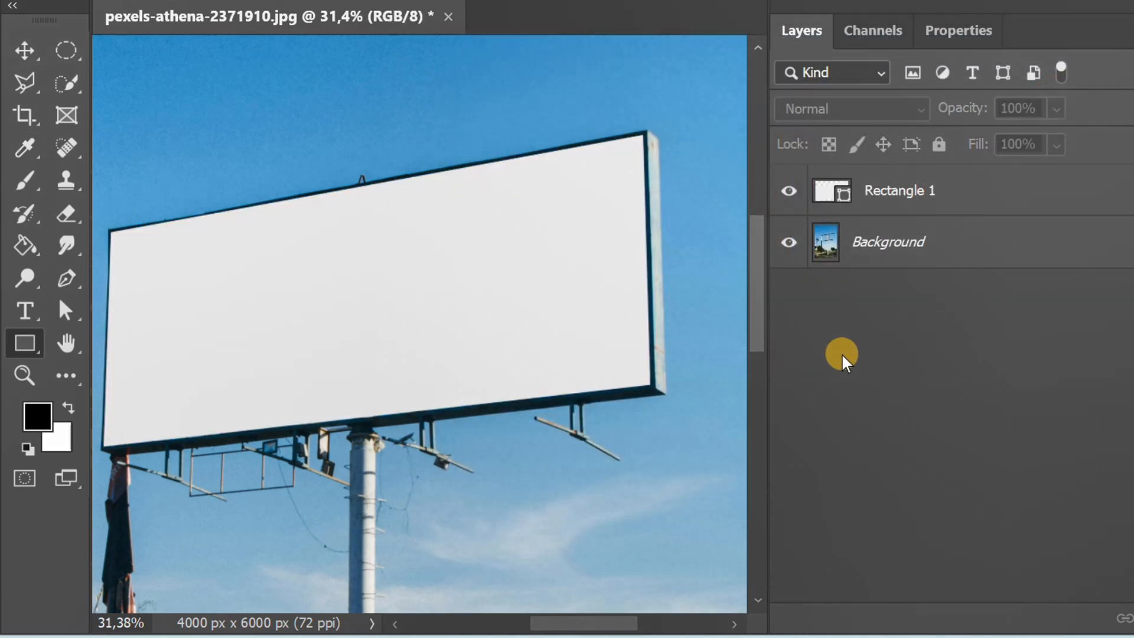
Step: Open the Night club design PNG, select all of it, and return to the billboard document
left_click(54, 15)
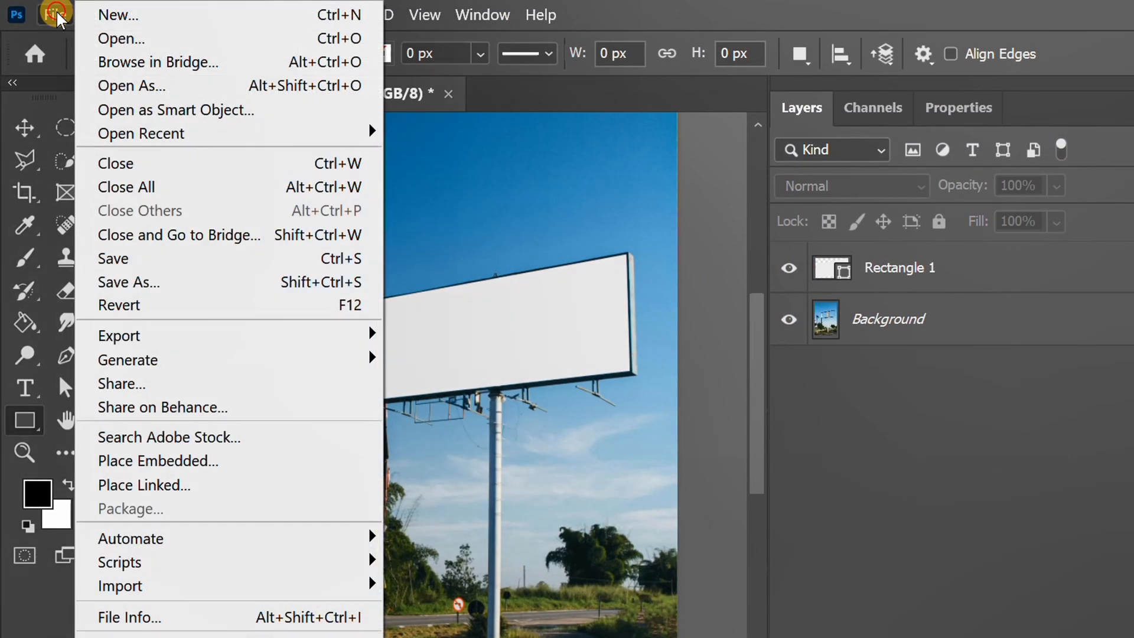
mouse_move(174, 38)
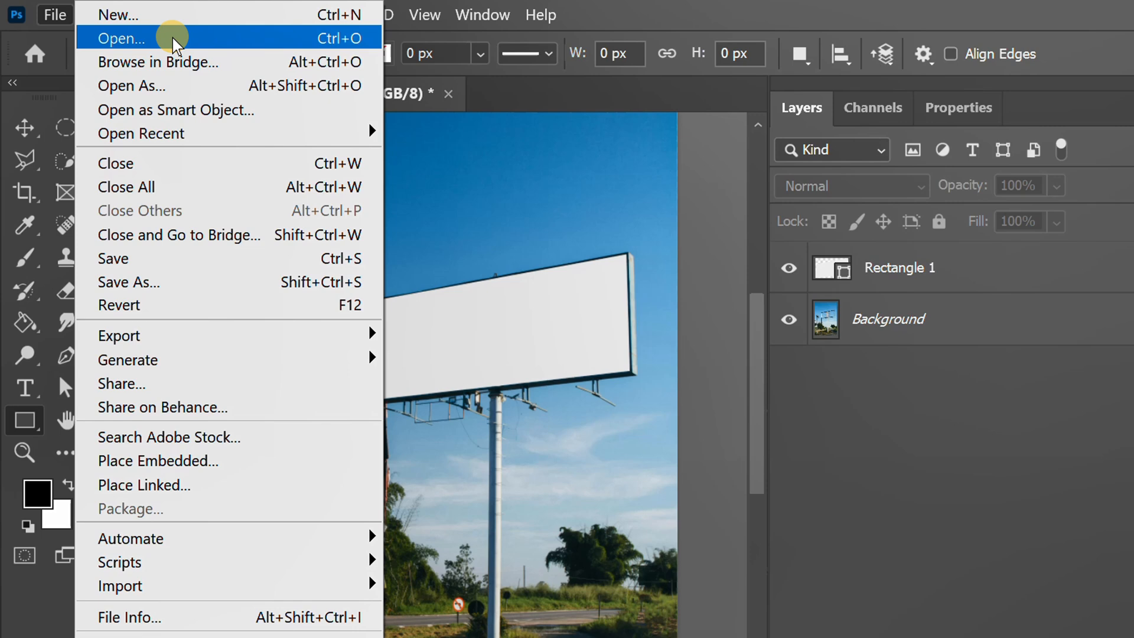
left_click(121, 37)
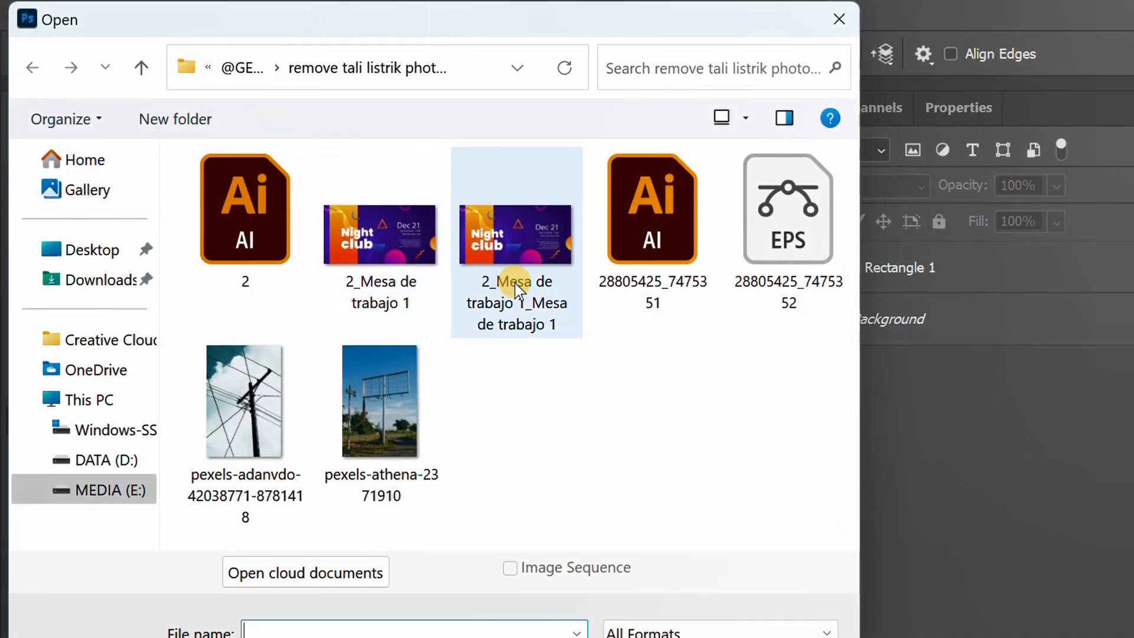
left_click(517, 239)
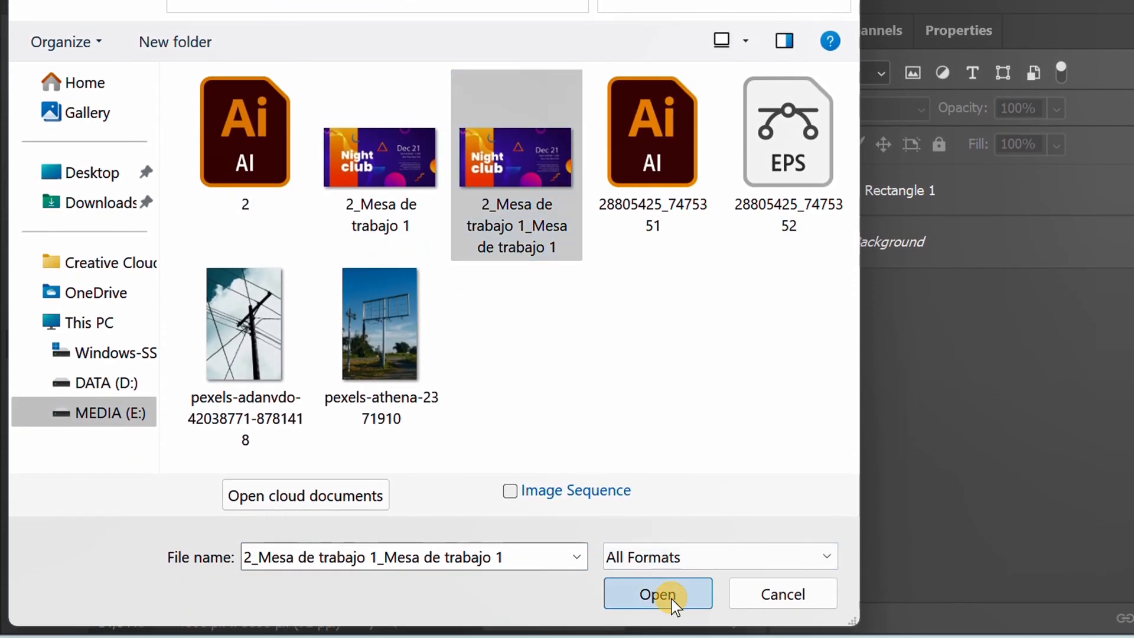
left_click(656, 594)
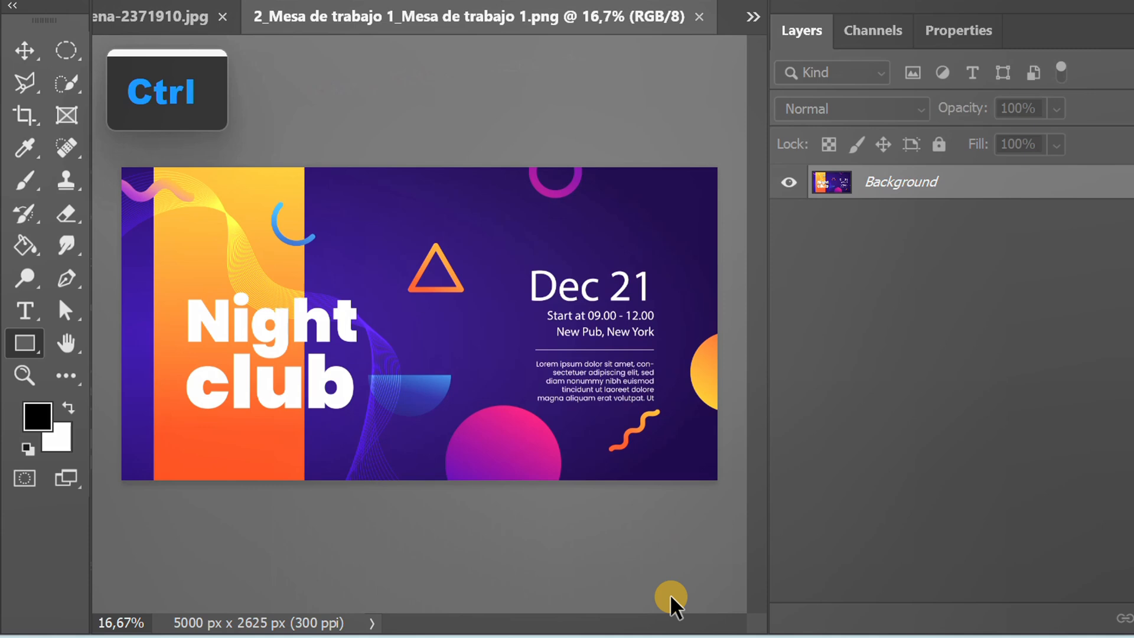
key("ctrl+c")
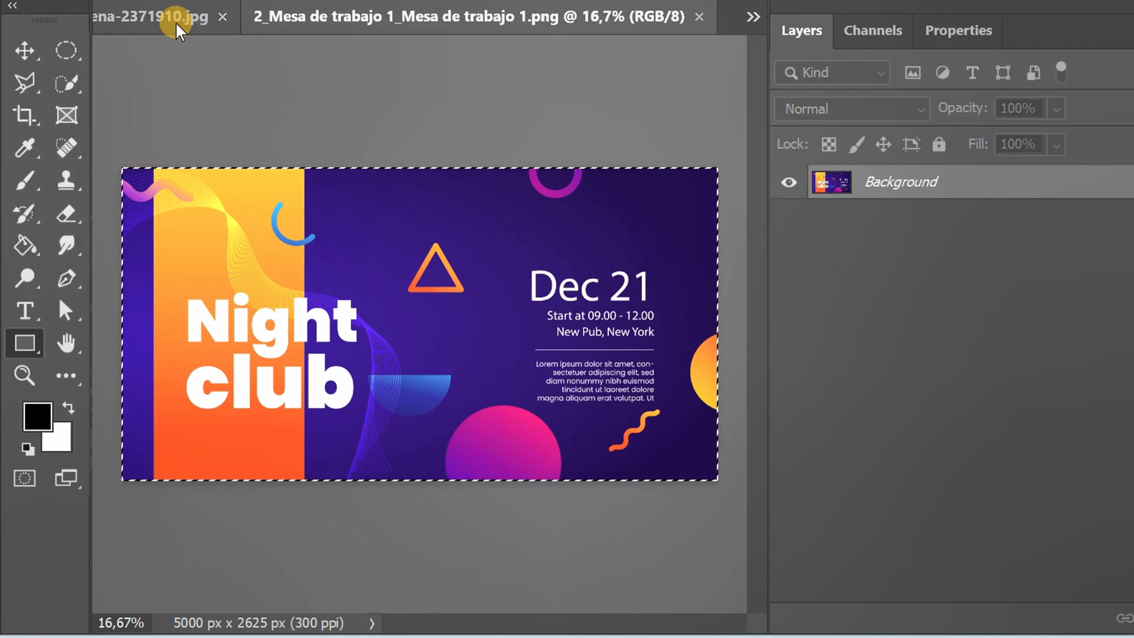
left_click(149, 17)
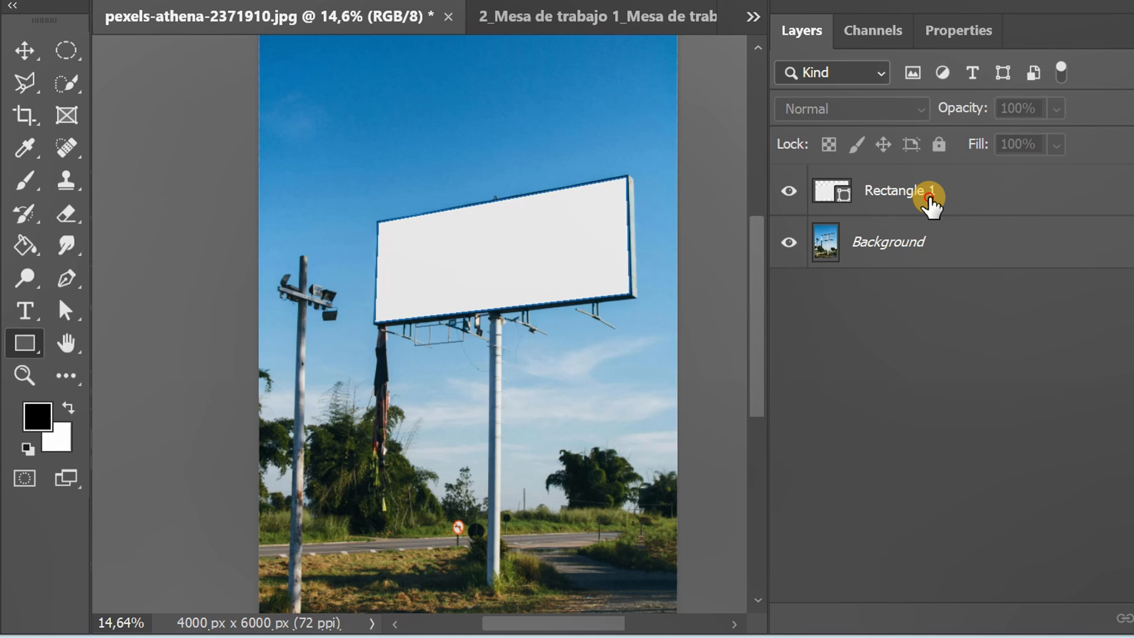
Step: With Rectangle 1 selected, launch the Vanishing Point filter on the billboard photo
left_click(1055, 617)
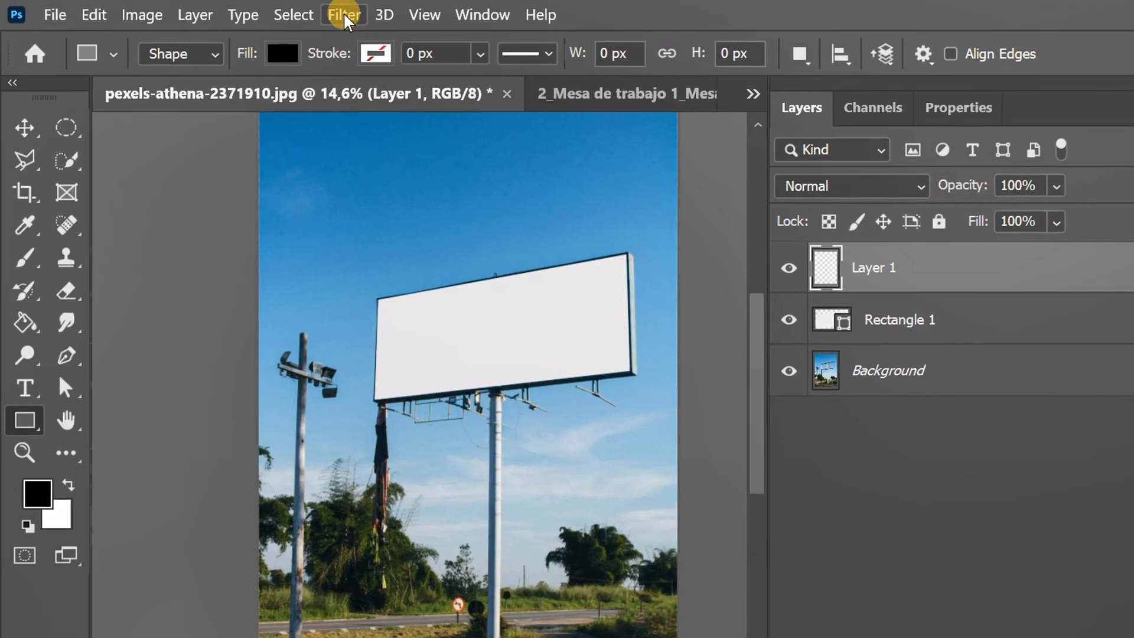
left_click(344, 14)
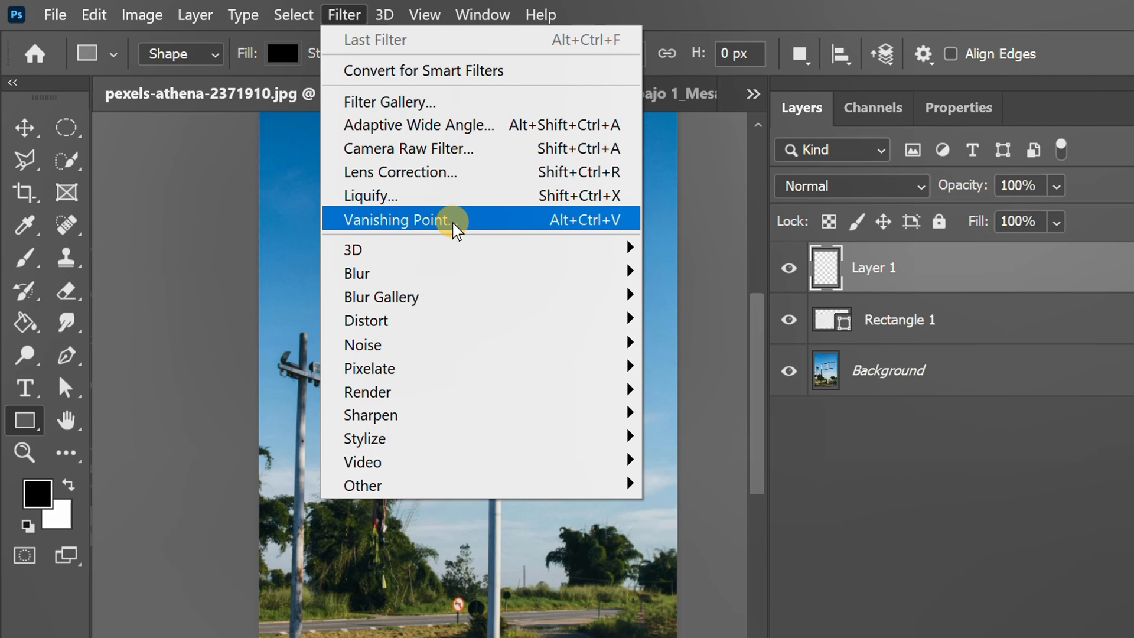
left_click(394, 220)
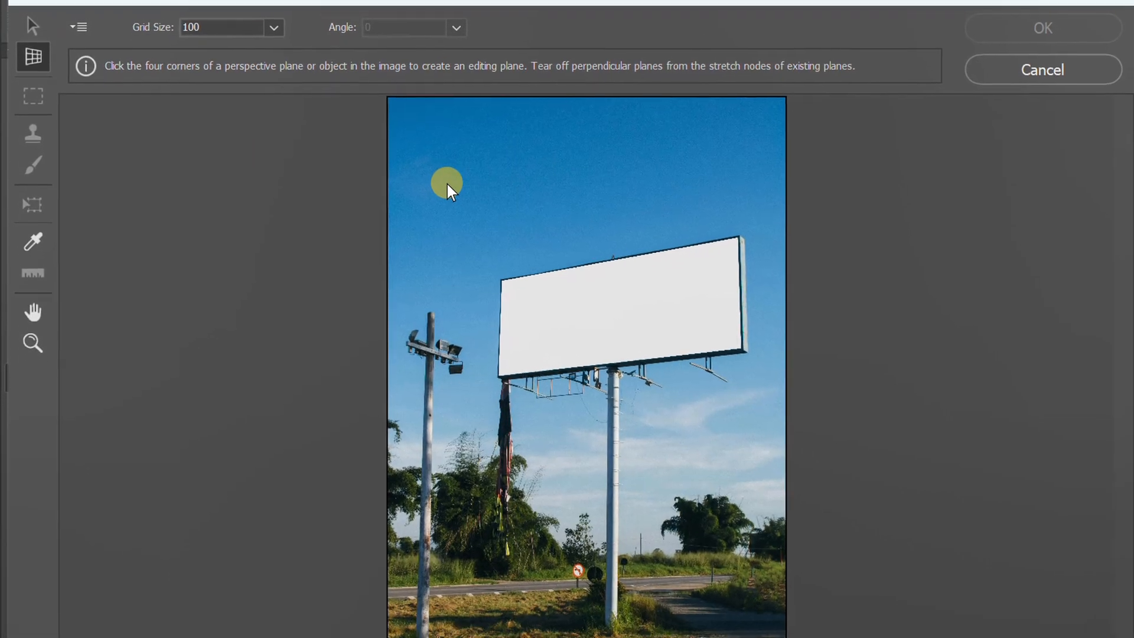
Step: Zoom and pan to the board's upper-left corner and choose the Create Plane tool
left_click(32, 344)
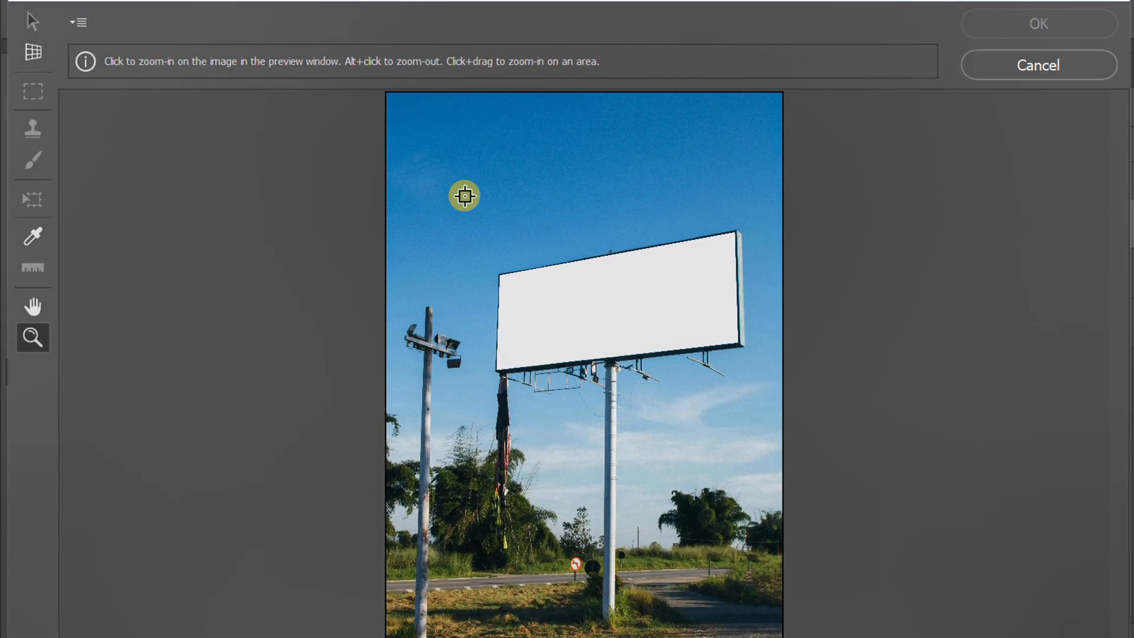
left_click(464, 196)
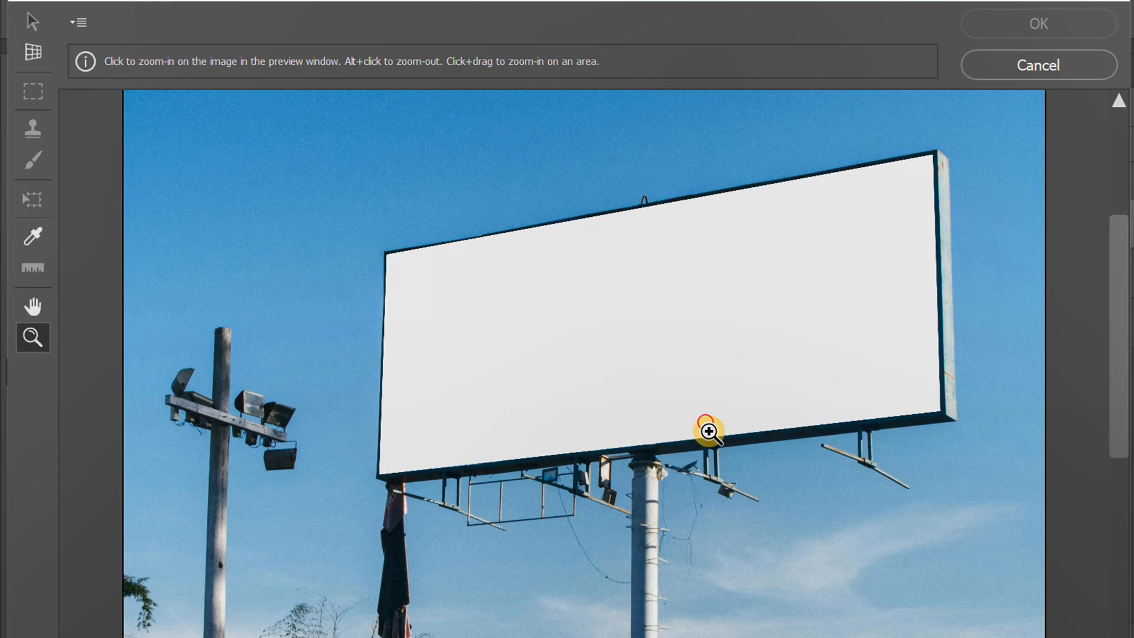
left_click(709, 429)
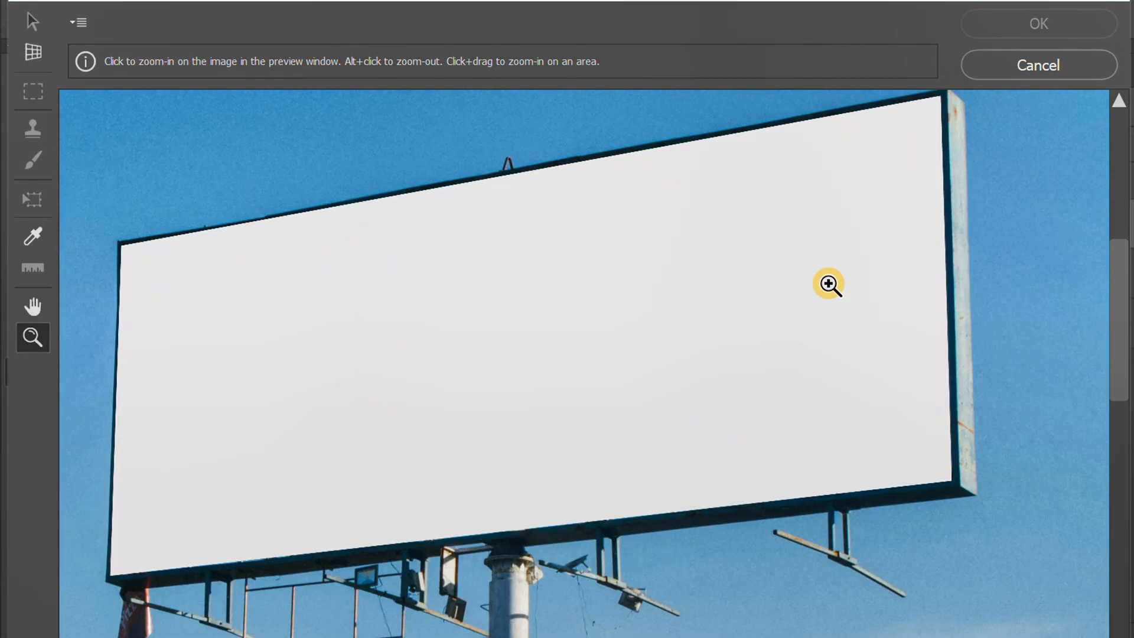
key("space")
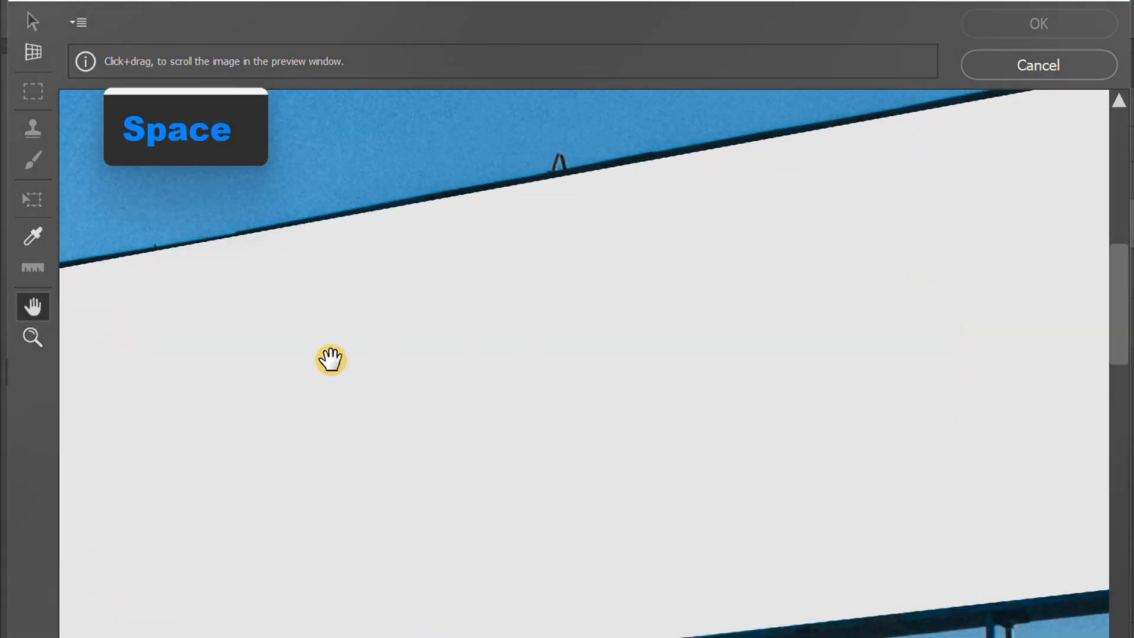
left_click(32, 338)
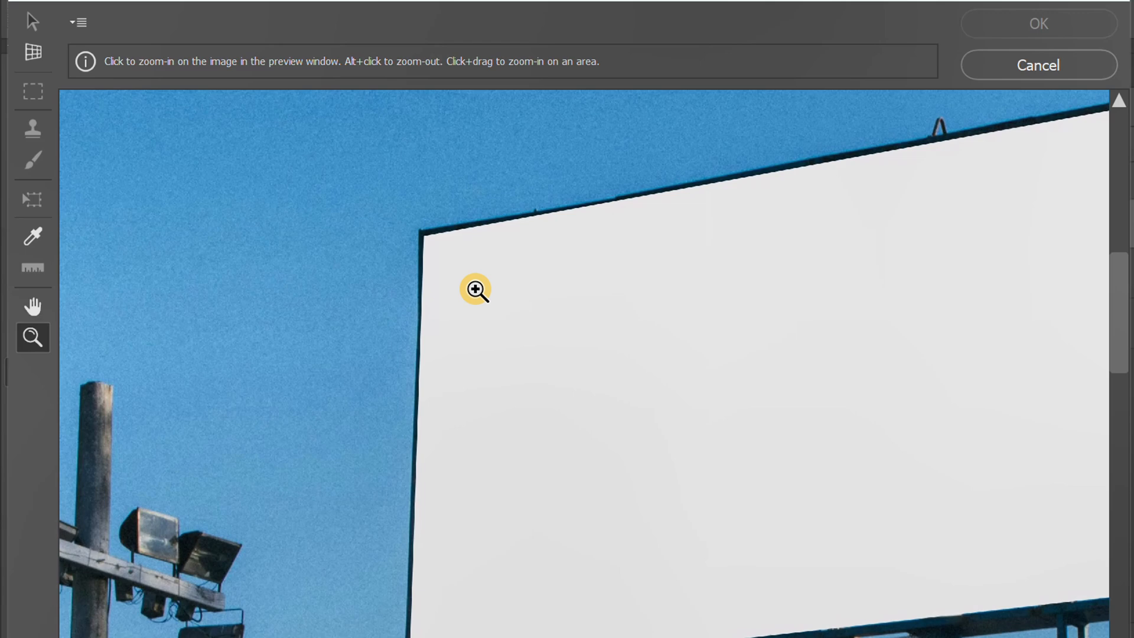
left_click(33, 51)
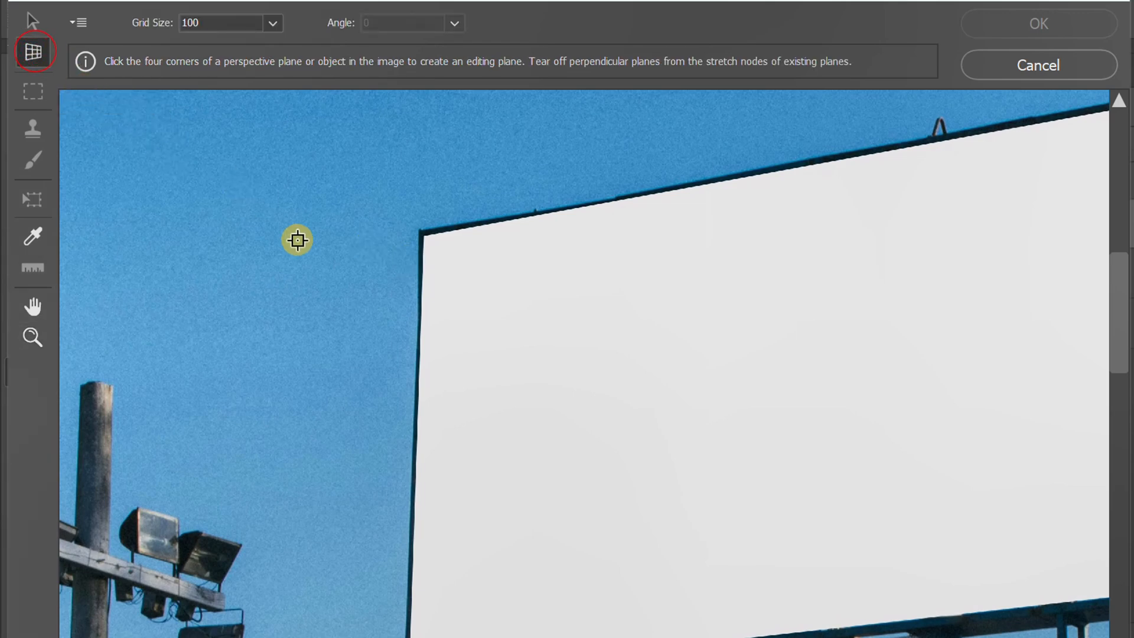
Step: Define the plane on the board's four corners, zoom out, and choose the Edit Plane tool
key("space")
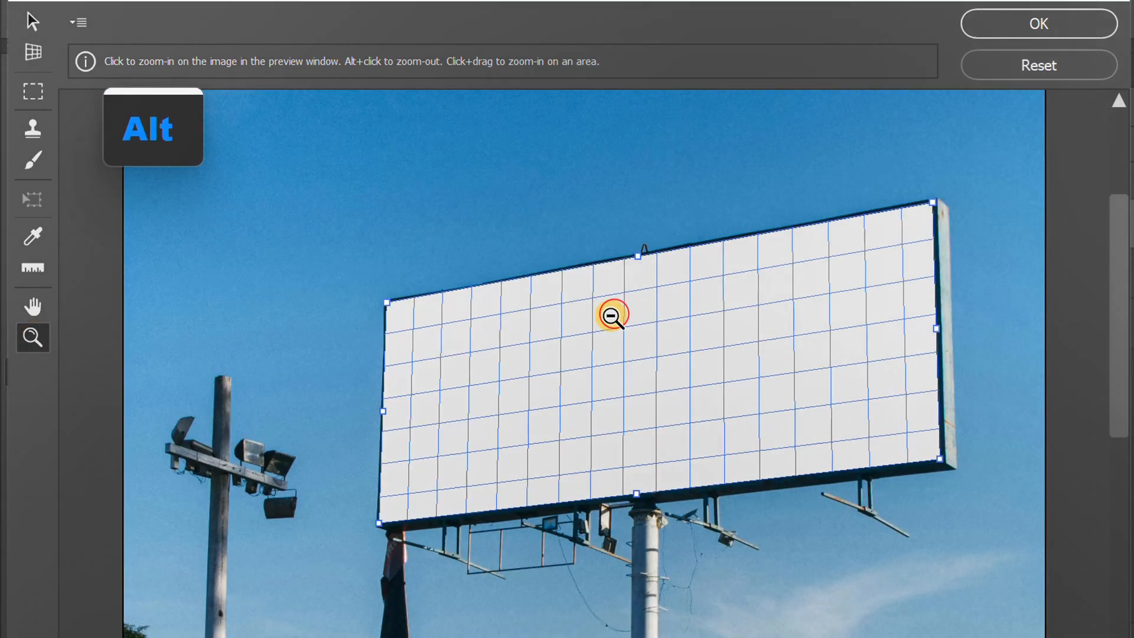
left_click(612, 317)
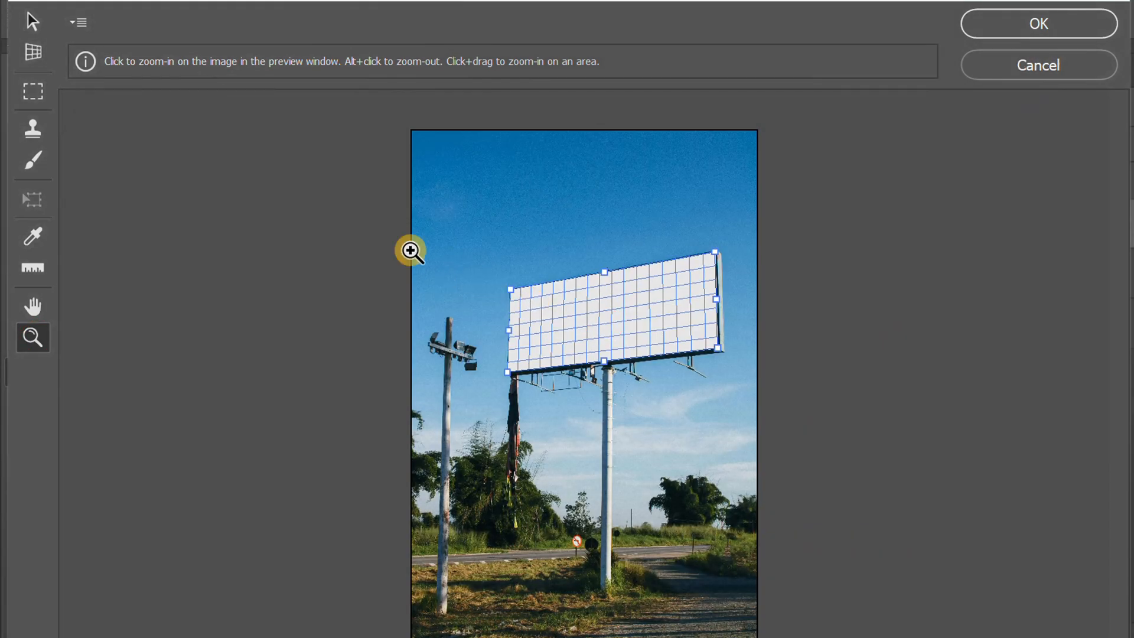
left_click(32, 21)
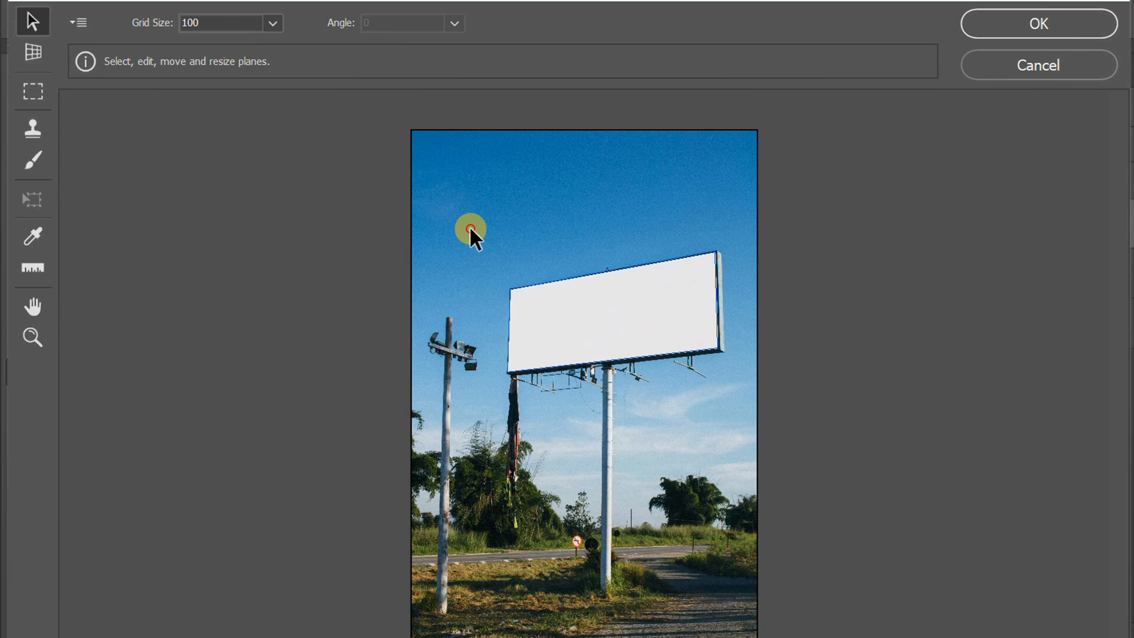
Step: Paste the design into the plane, scale it to fill the board, and apply it with OK
left_click(32, 91)
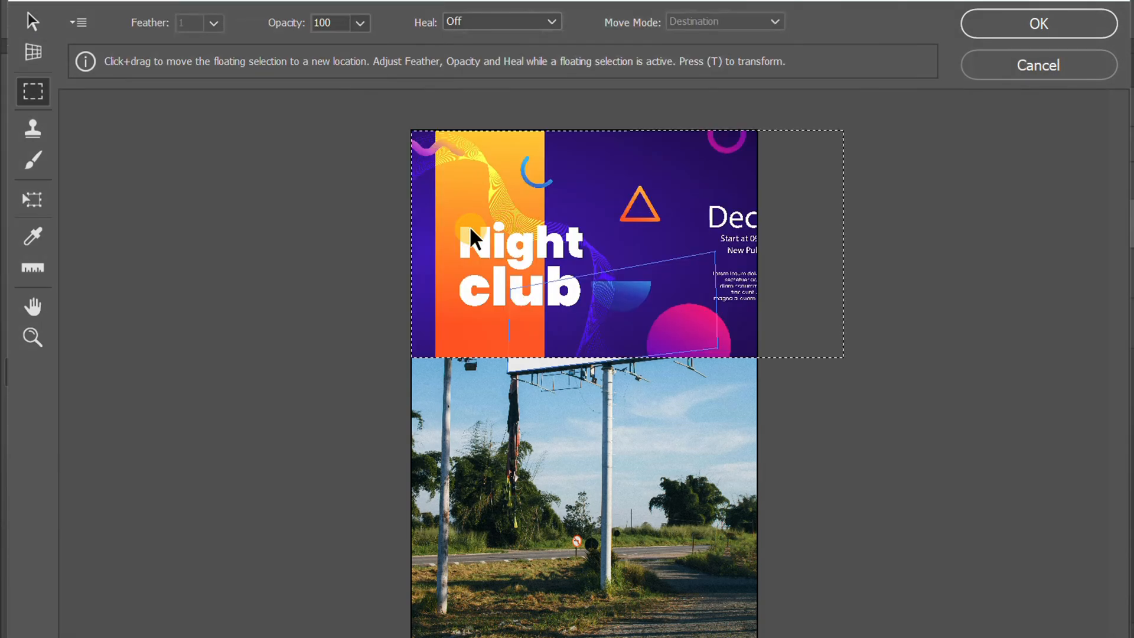
left_click(33, 200)
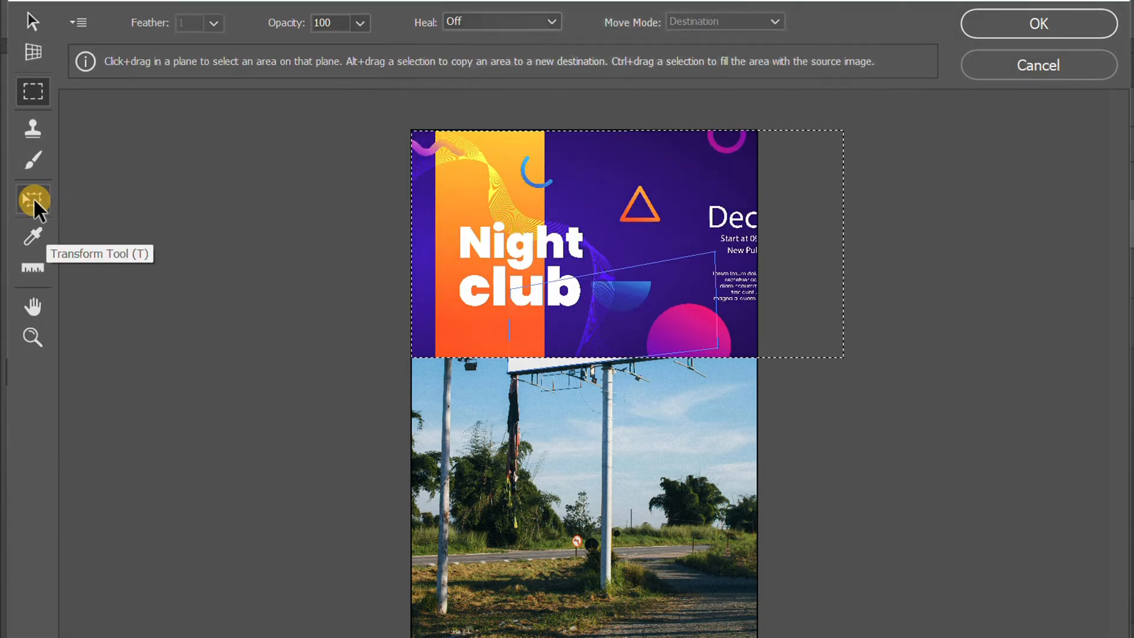
left_click(33, 201)
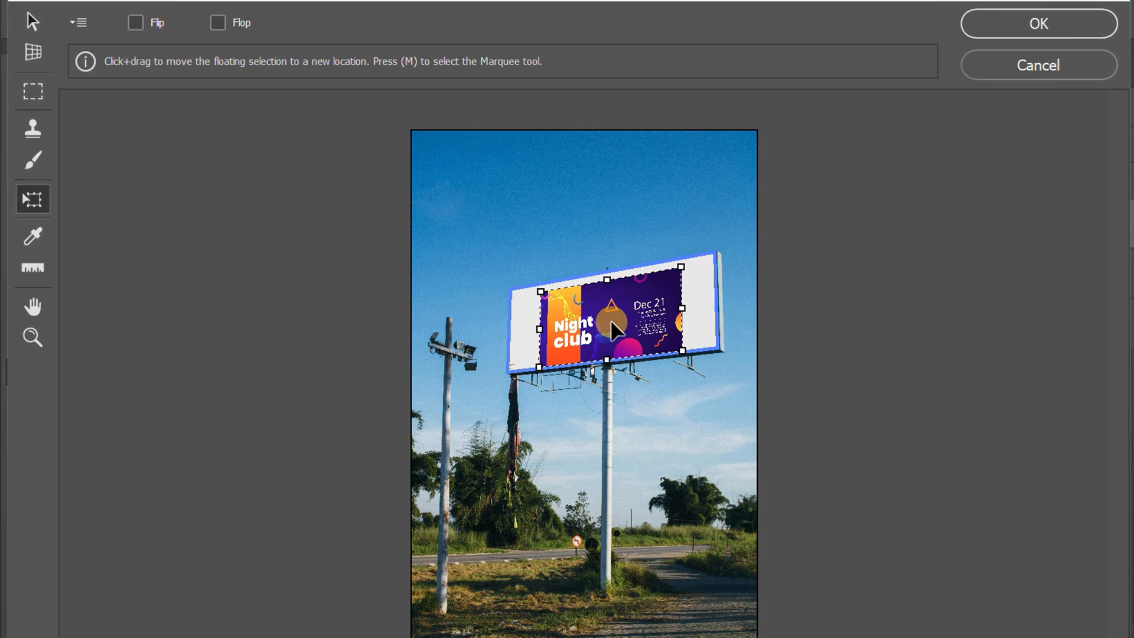
left_click(33, 339)
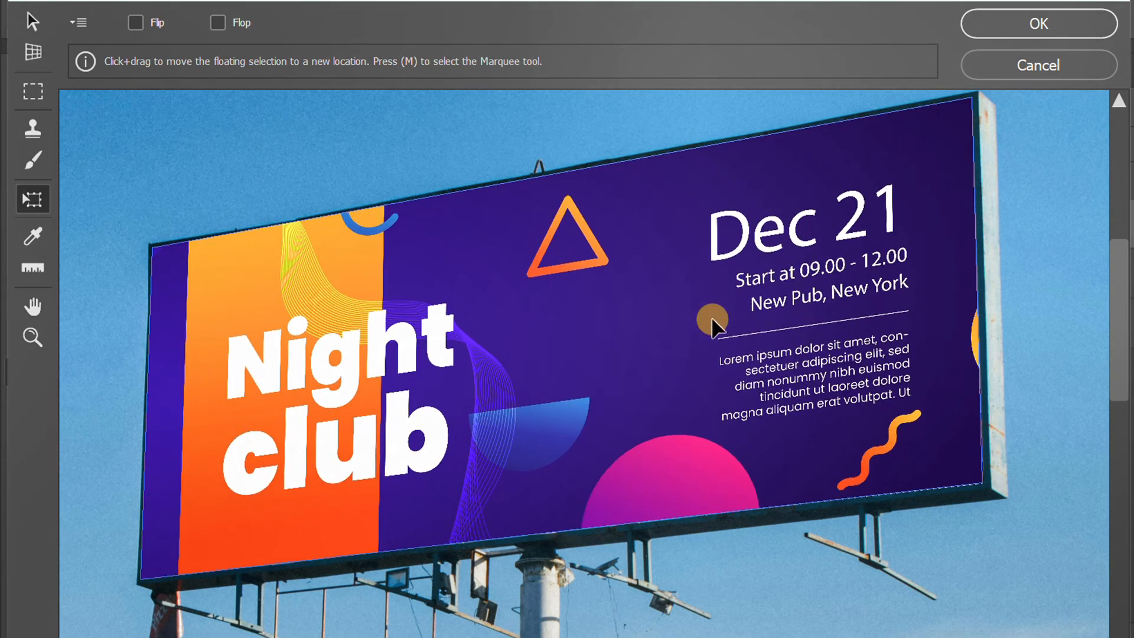
left_click(1037, 24)
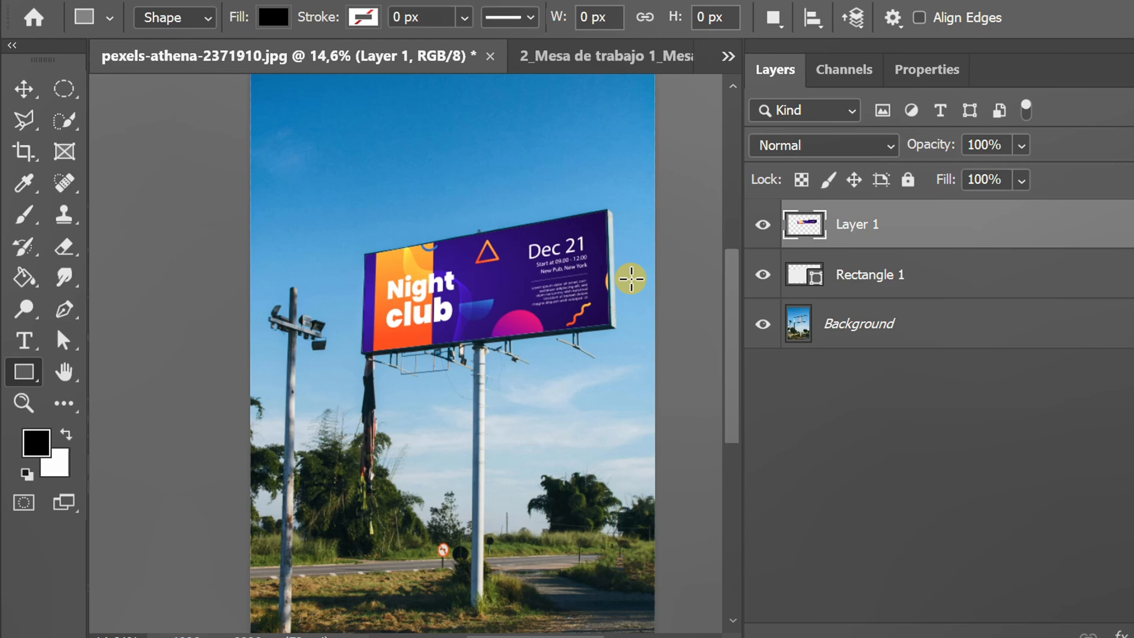
Step: Set Layer 1's blend mode to Multiply so the design blends with the board
left_click(822, 146)
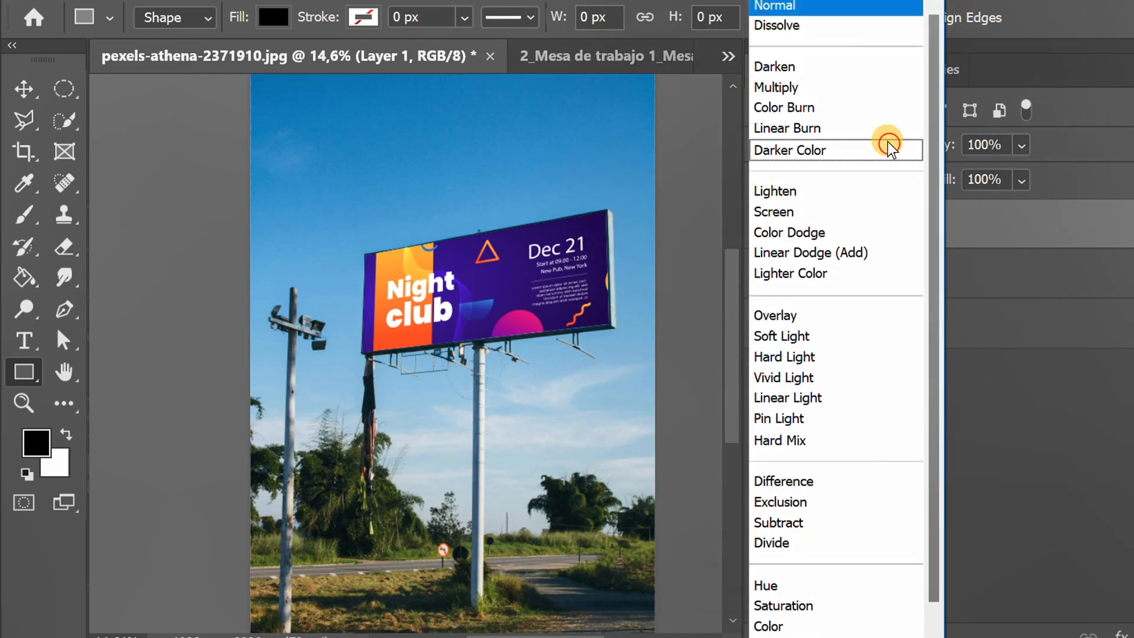
left_click(776, 86)
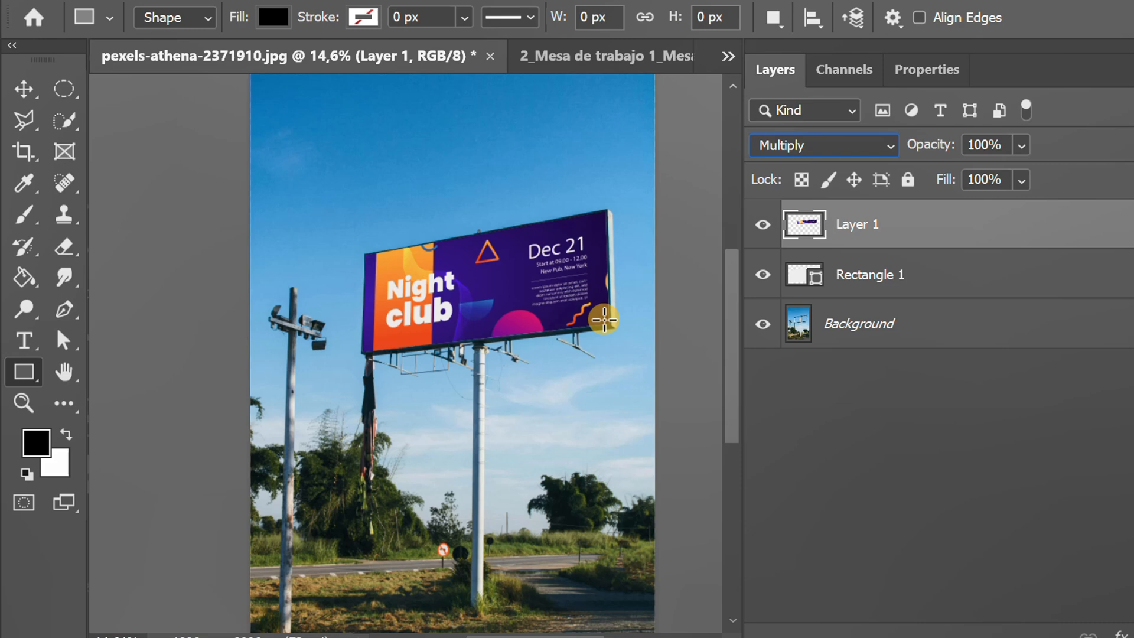
mouse_move(769, 382)
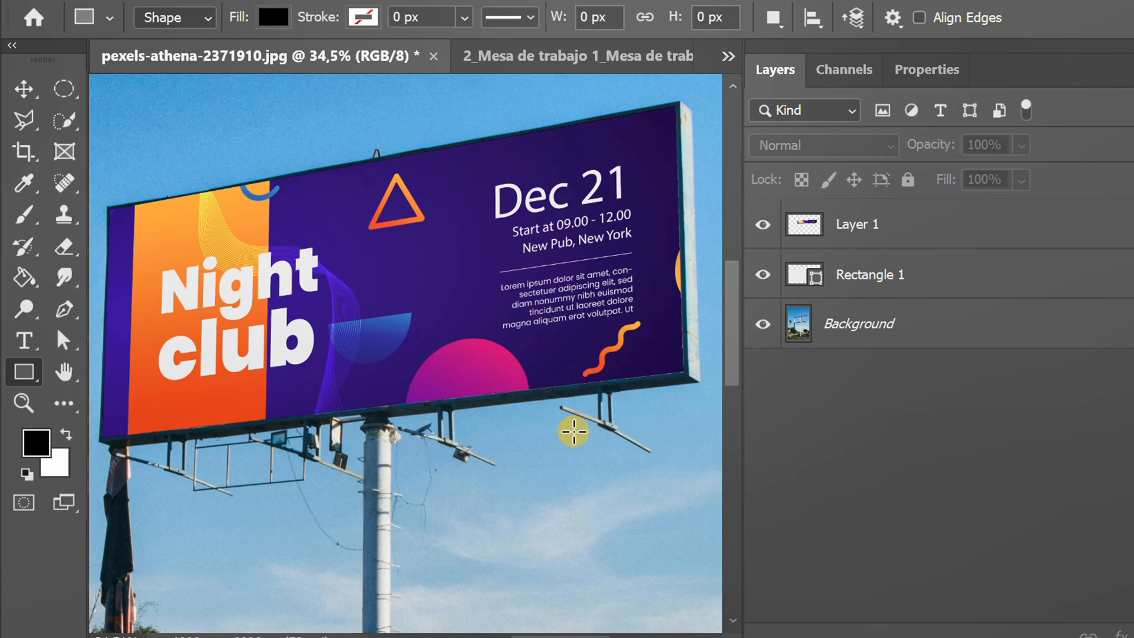
Step: Add a white-to-grey linear Gradient Overlay to the Rectangle 1 layer style
left_click(869, 274)
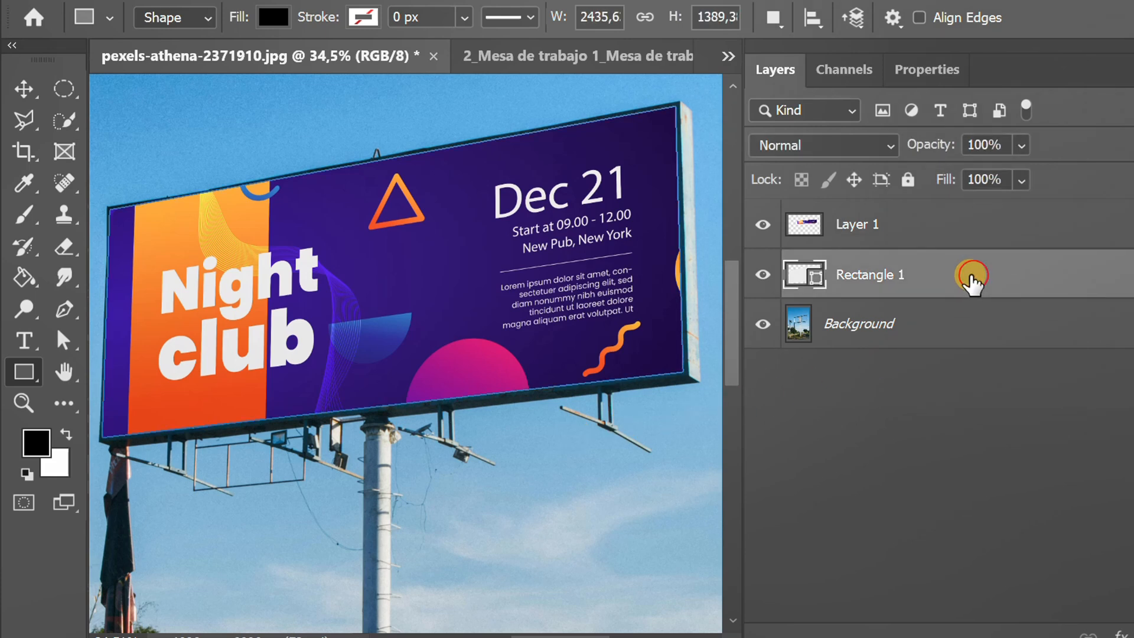
double_click(868, 275)
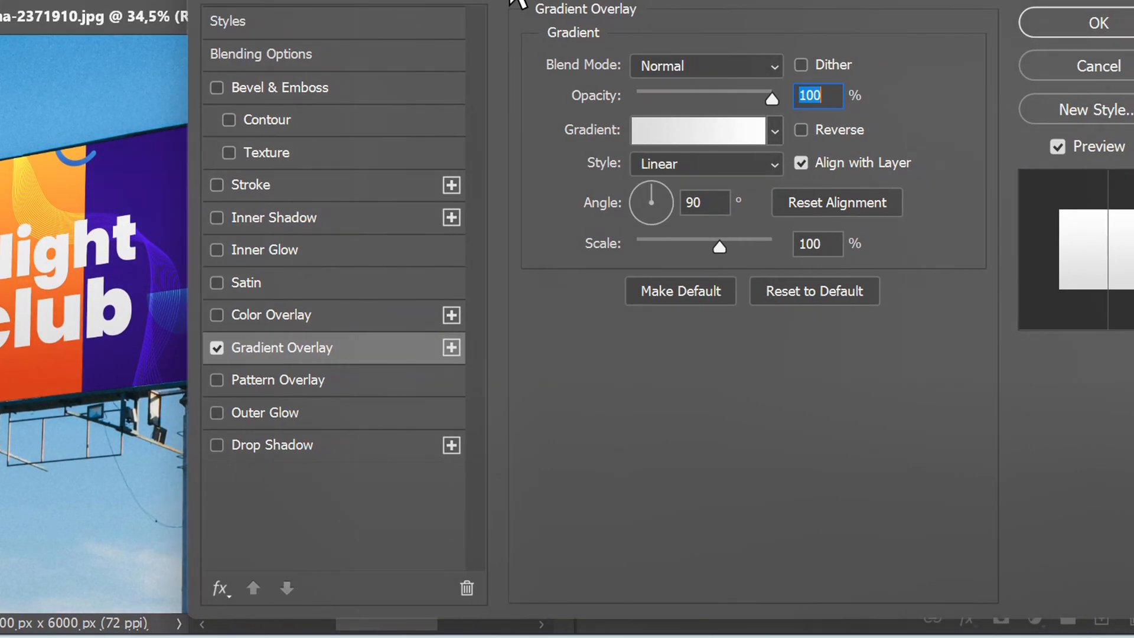
left_click(1094, 22)
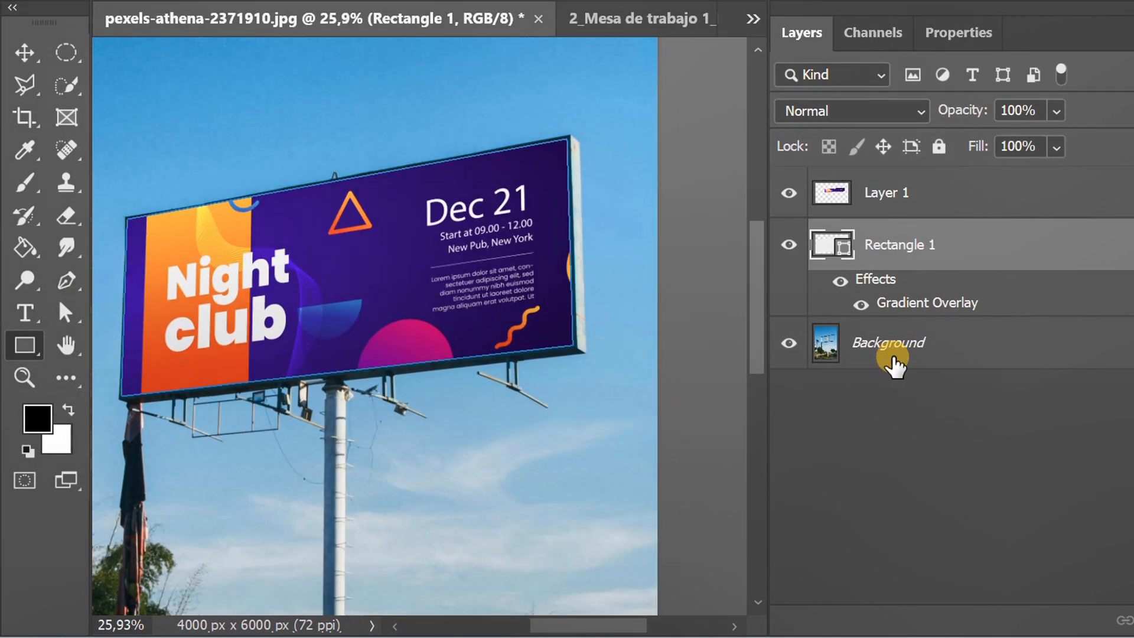
double_click(925, 302)
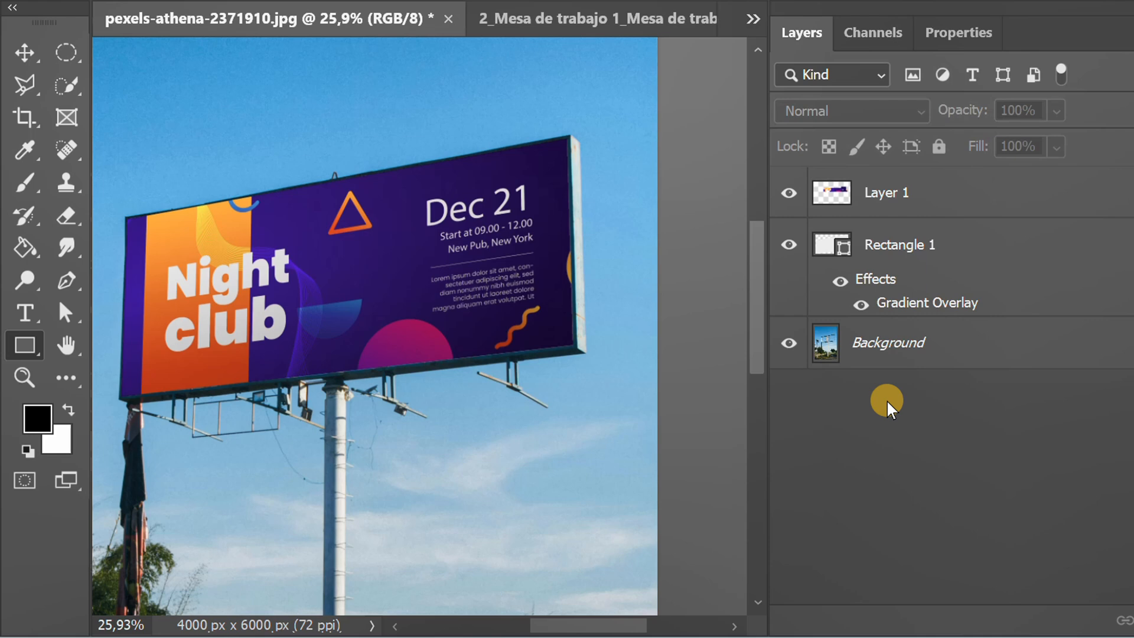
left_click(787, 193)
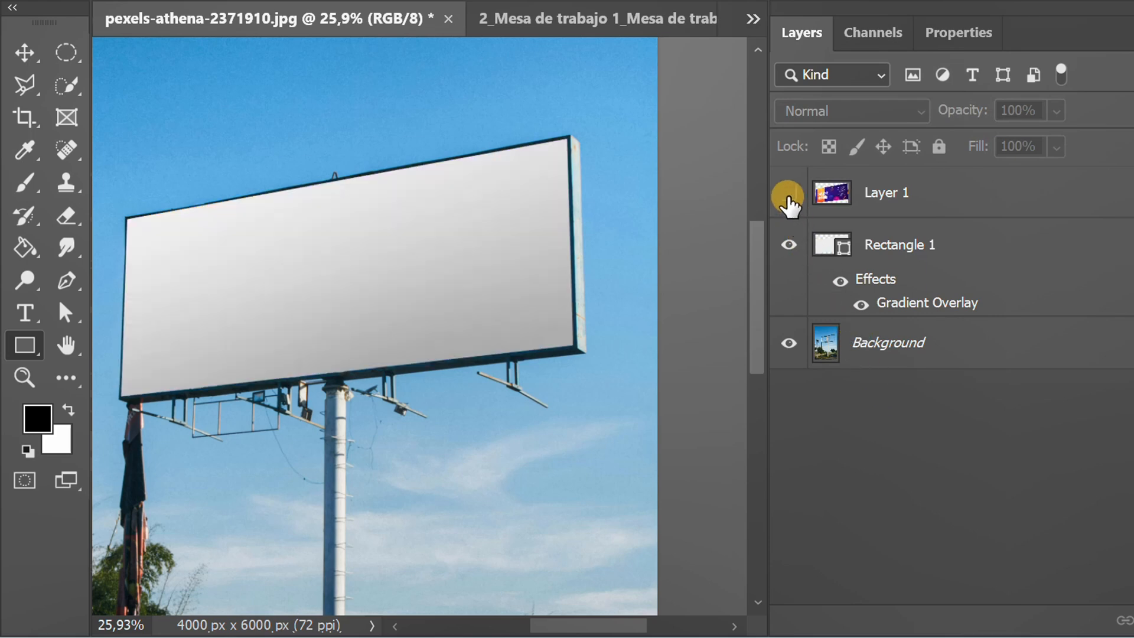
left_click(788, 192)
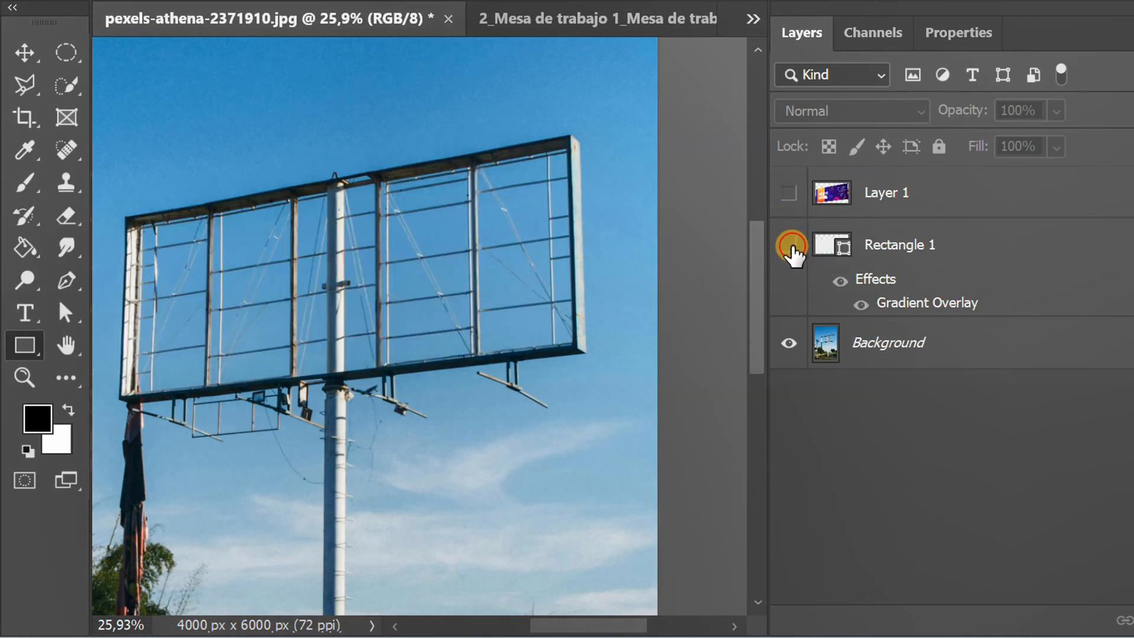
left_click(788, 193)
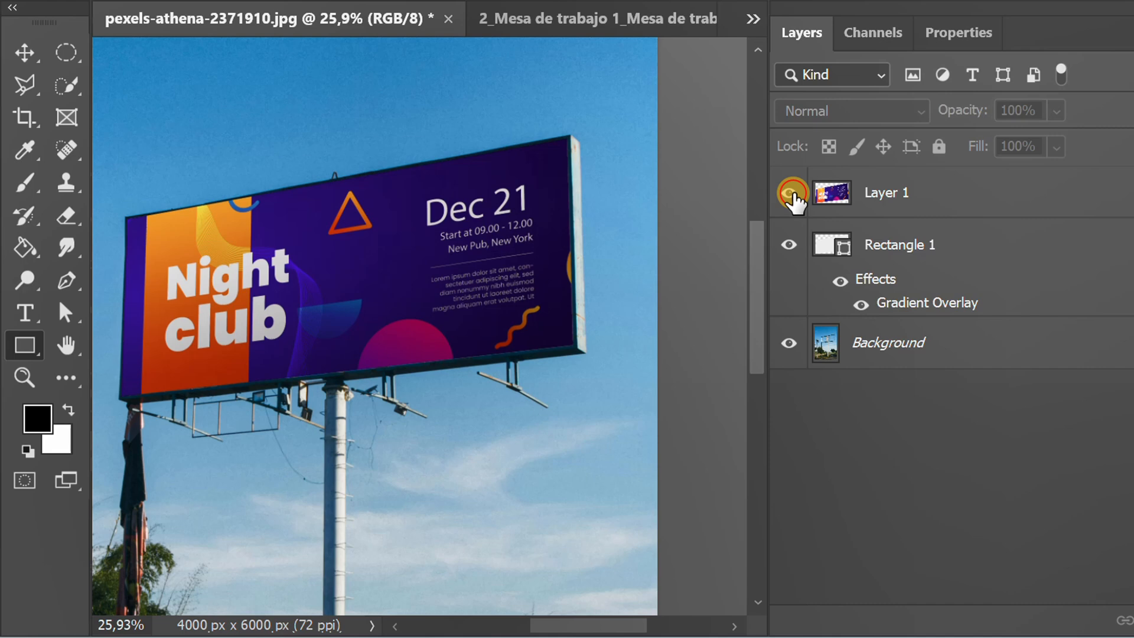